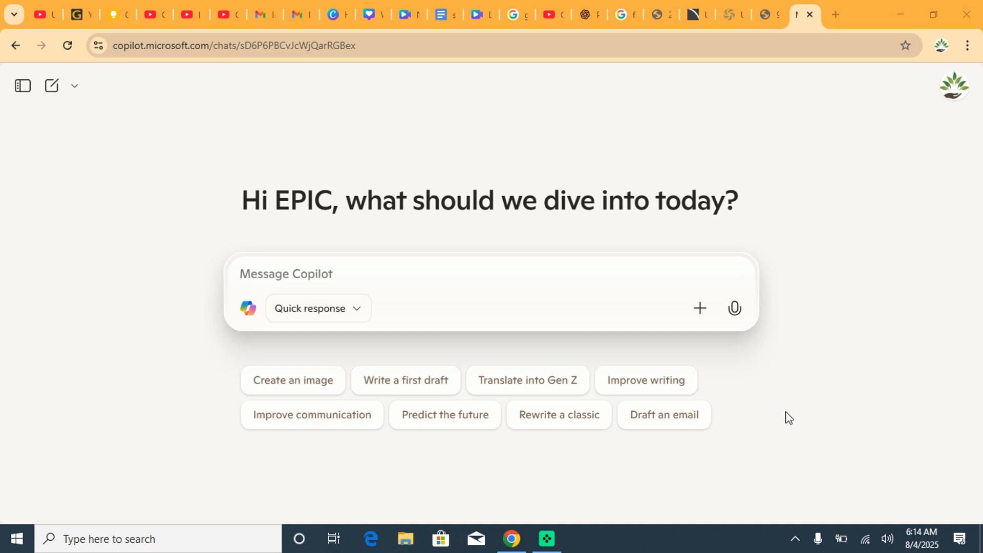
{"action": "mouse_move", "coordinate": [252, 186]}
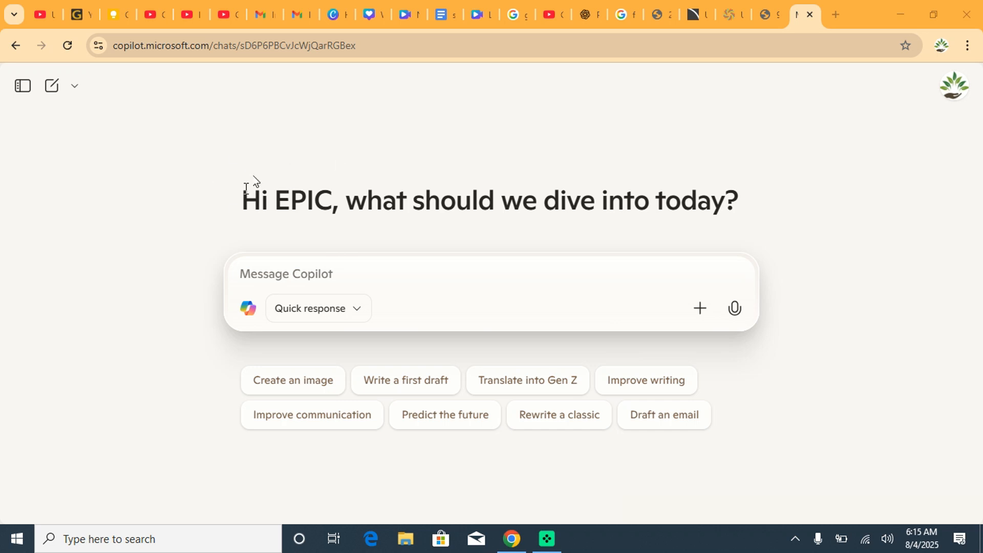
{"action": "mouse_move", "coordinate": [433, 215]}
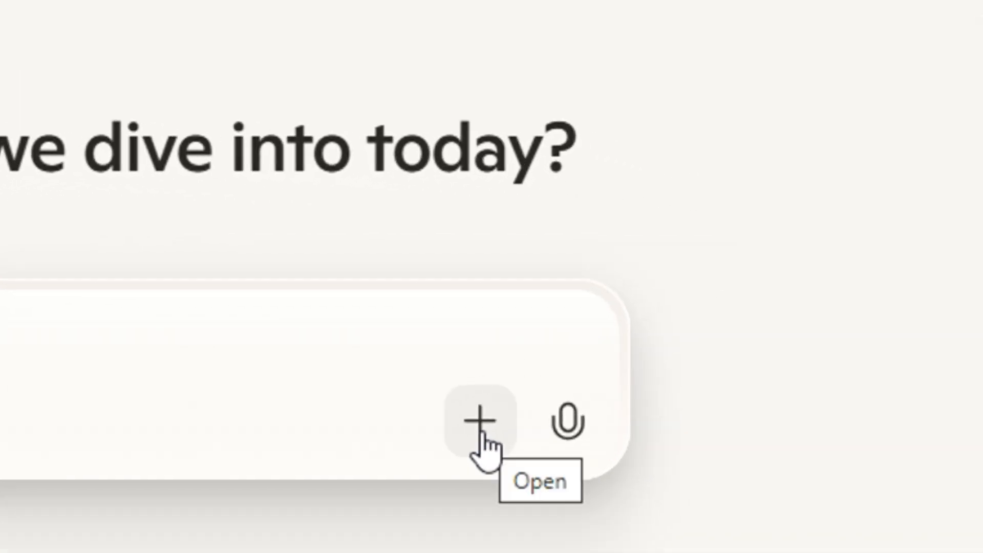
- Upload the urban flood management PDF as an attachment to a new Copilot message
{"action": "left_click", "coordinate": [481, 420]}
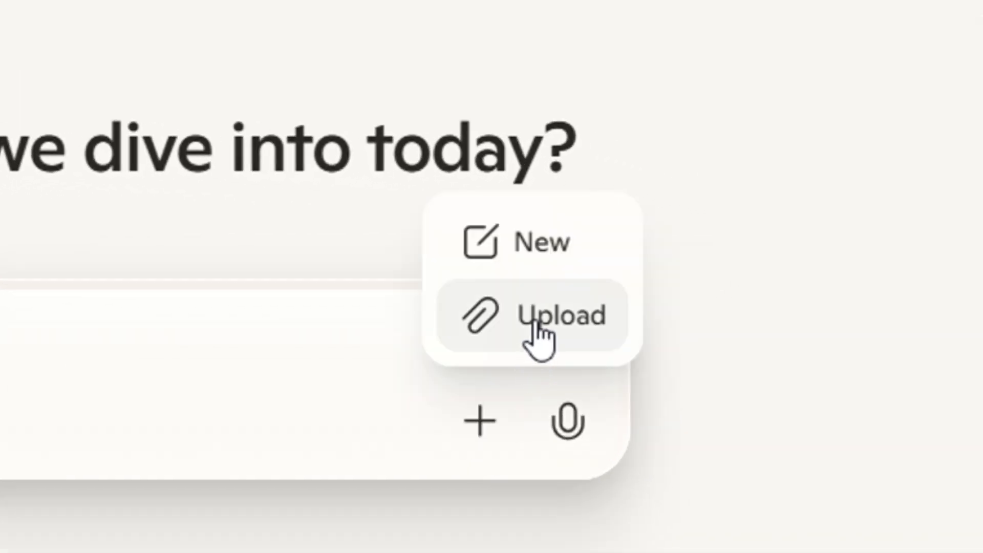
{"action": "left_click", "coordinate": [552, 315]}
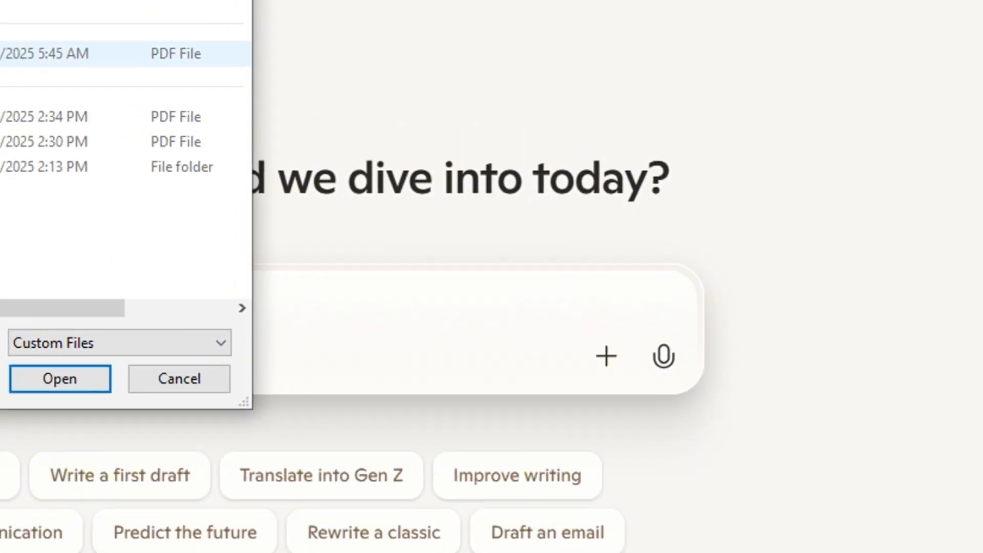
{"action": "left_click", "coordinate": [59, 379]}
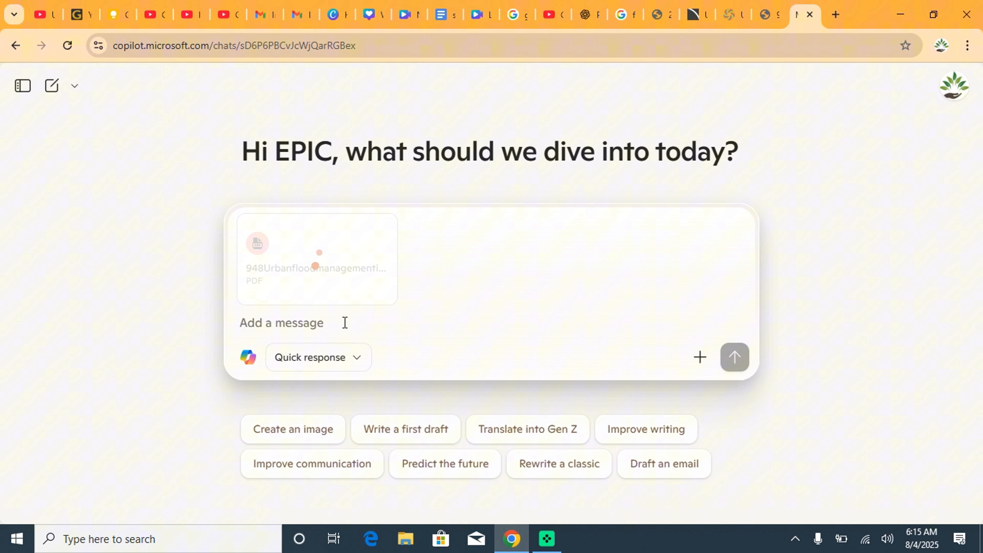
- Send 'Can you give me a summary of the... takeaways?' about the attached flood PDF
{"action": "type", "text": "Can"}
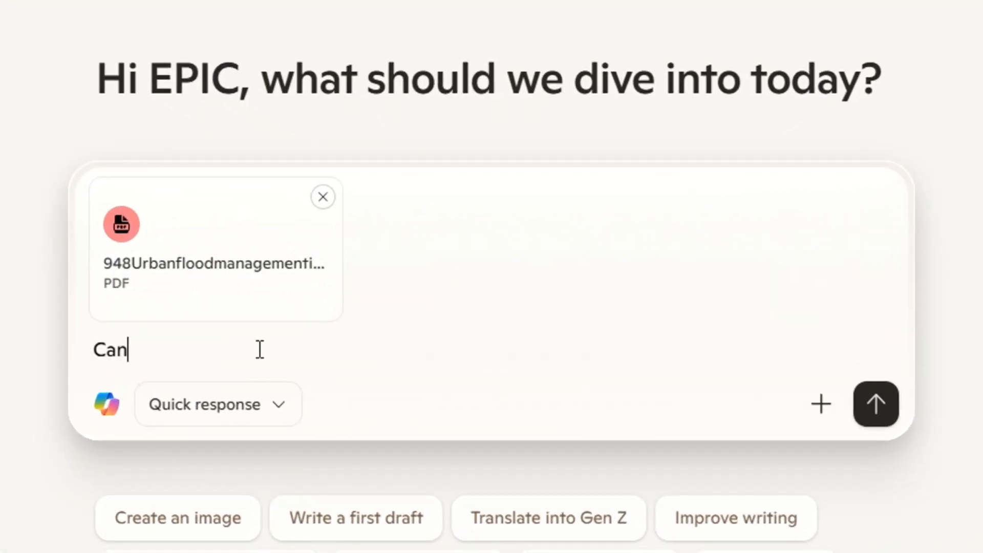
{"action": "type", "text": "you give me a summary of this document and three major take"}
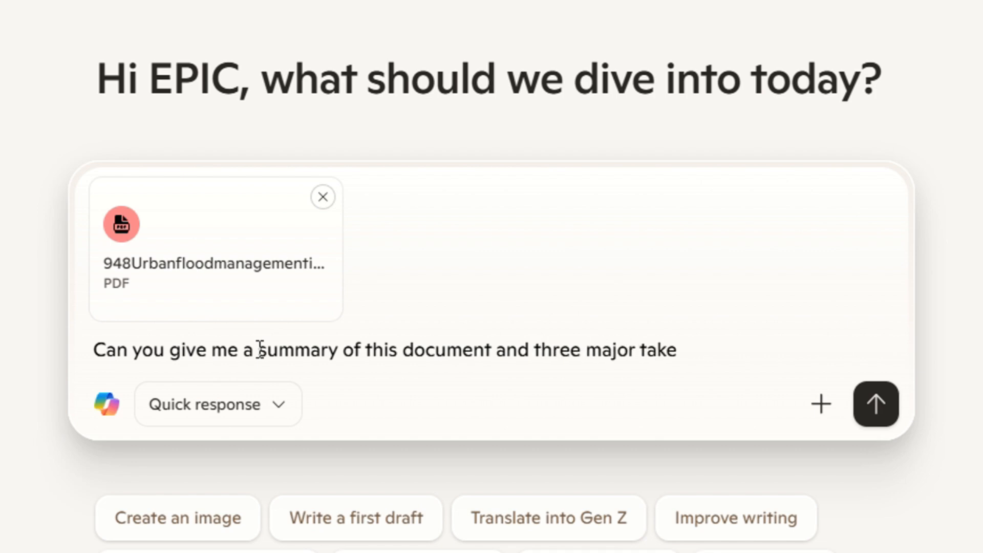
{"action": "type", "text": "aways?"}
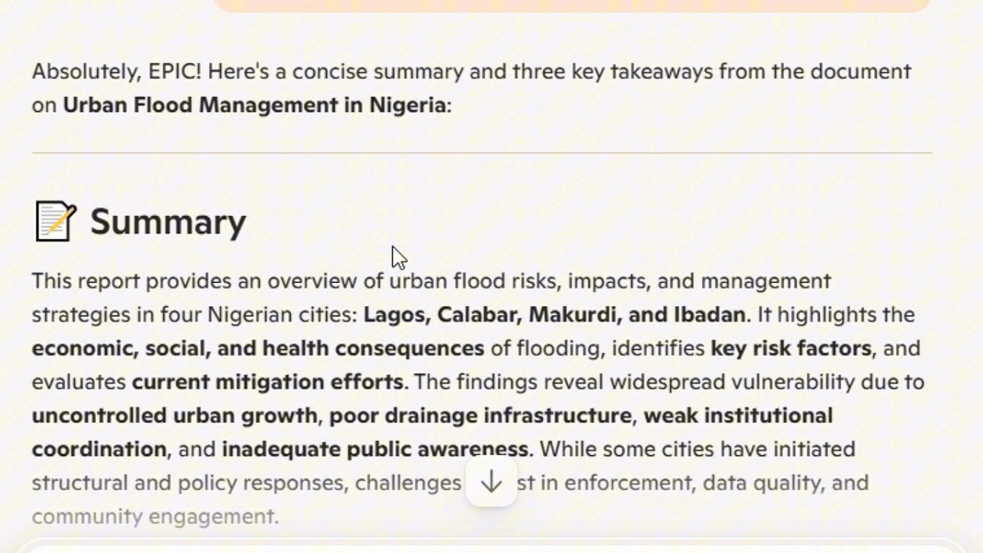
{"action": "mouse_move", "coordinate": [944, 330]}
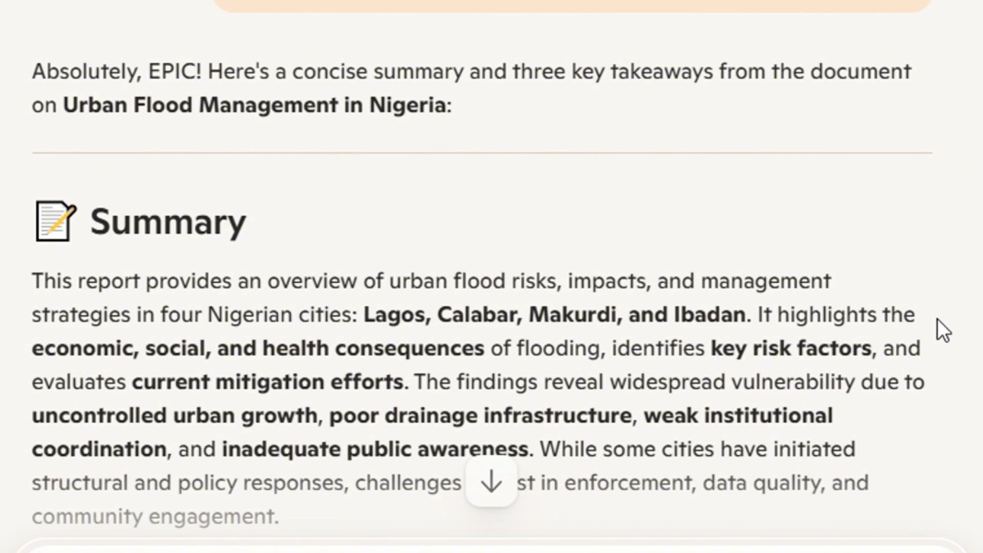
- Read through the Nigeria flooding summary and takeaways, then ask 'can you explain figure 1'
{"action": "scroll", "scroll_direction": "down", "scroll_amount": 3}
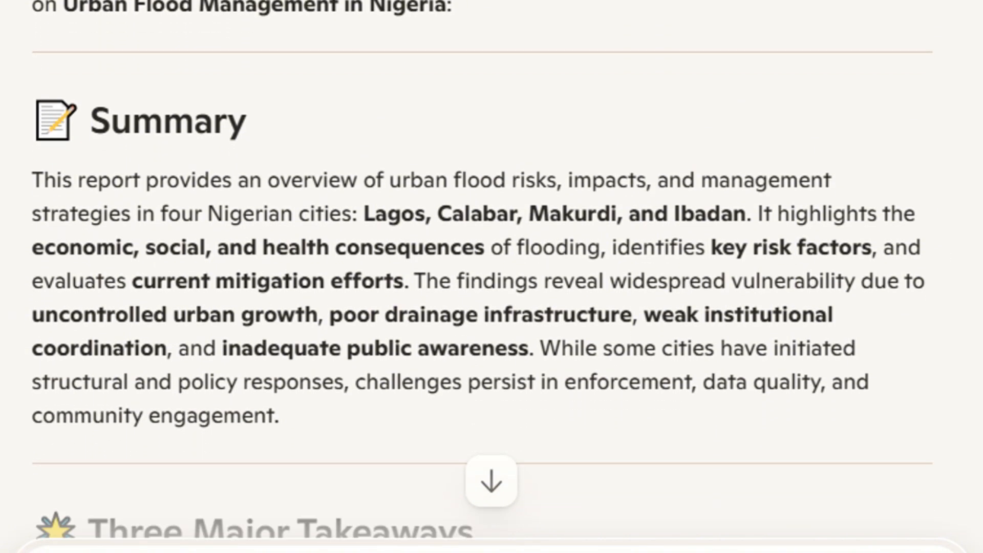
{"action": "scroll", "scroll_direction": "down", "scroll_amount": 3}
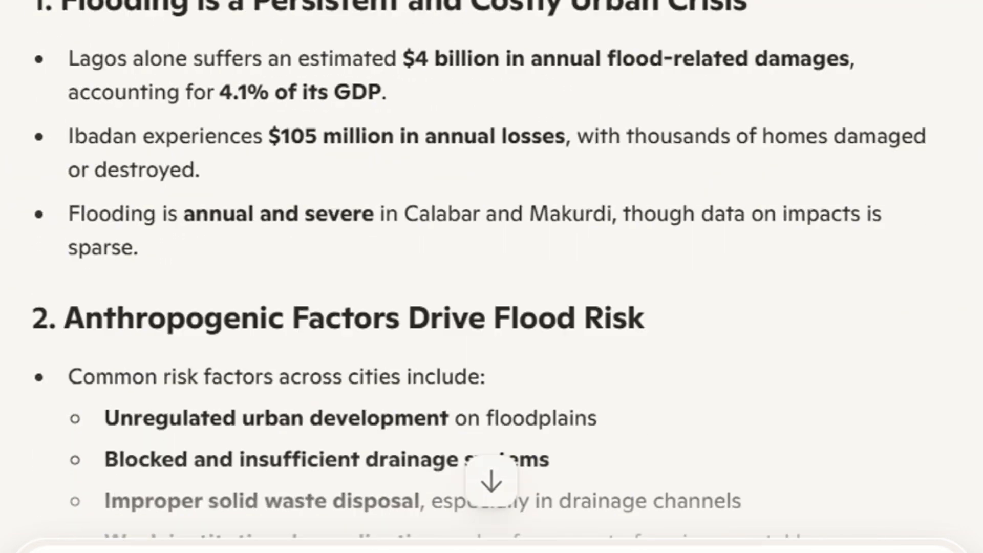
{"action": "scroll", "scroll_direction": "down", "scroll_amount": 3}
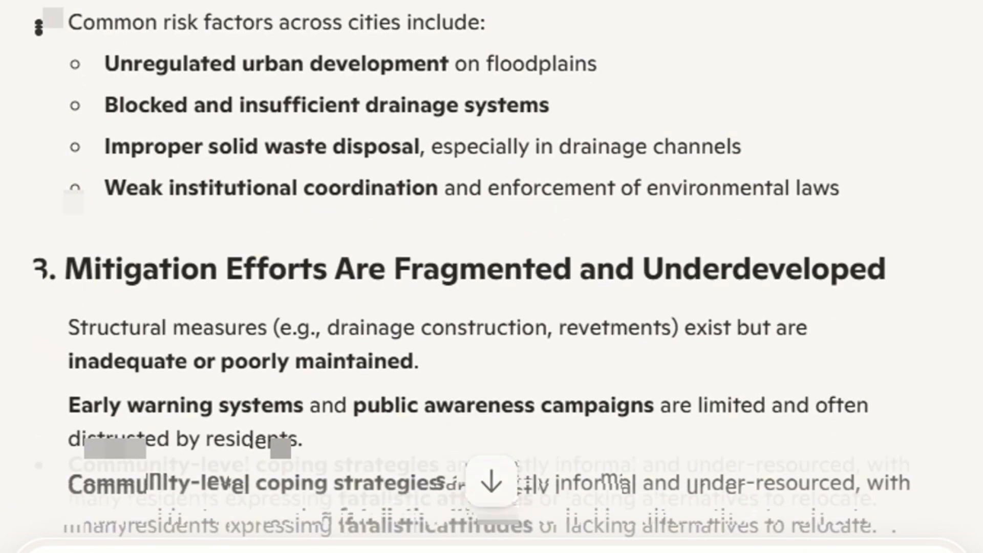
{"action": "scroll", "scroll_direction": "down", "scroll_amount": 3}
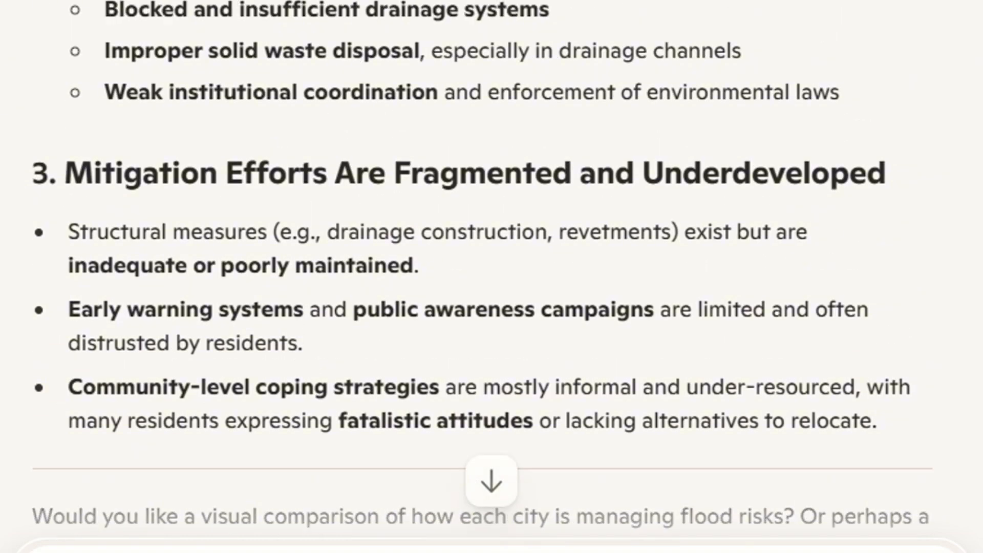
{"action": "scroll", "scroll_direction": "down", "scroll_amount": 3}
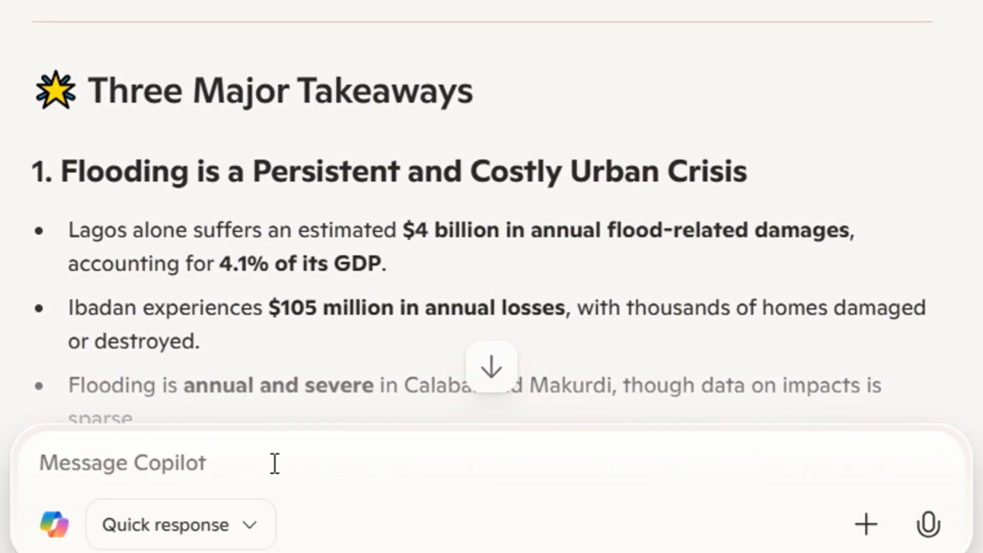
{"action": "type", "text": "can you explain figure 1"}
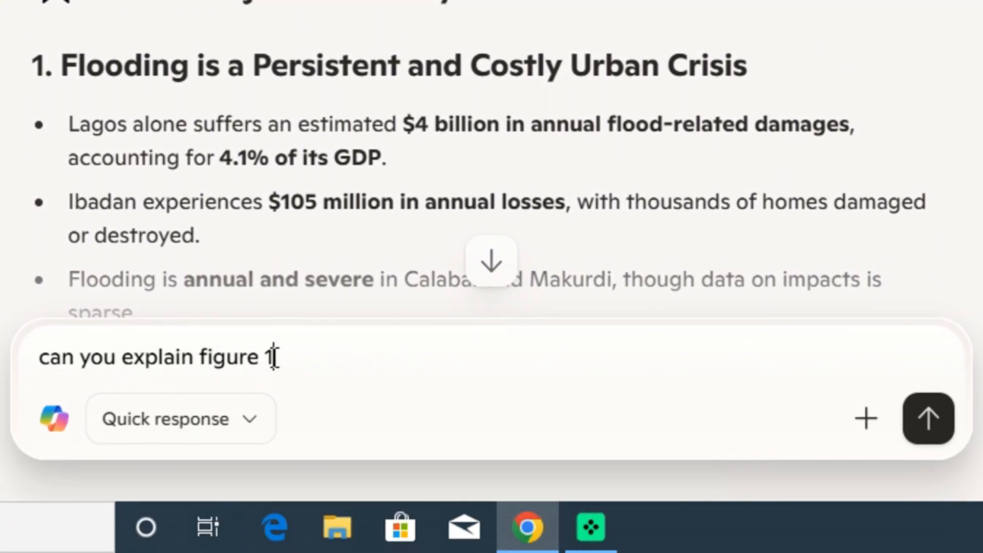
{"action": "left_click", "coordinate": [928, 419]}
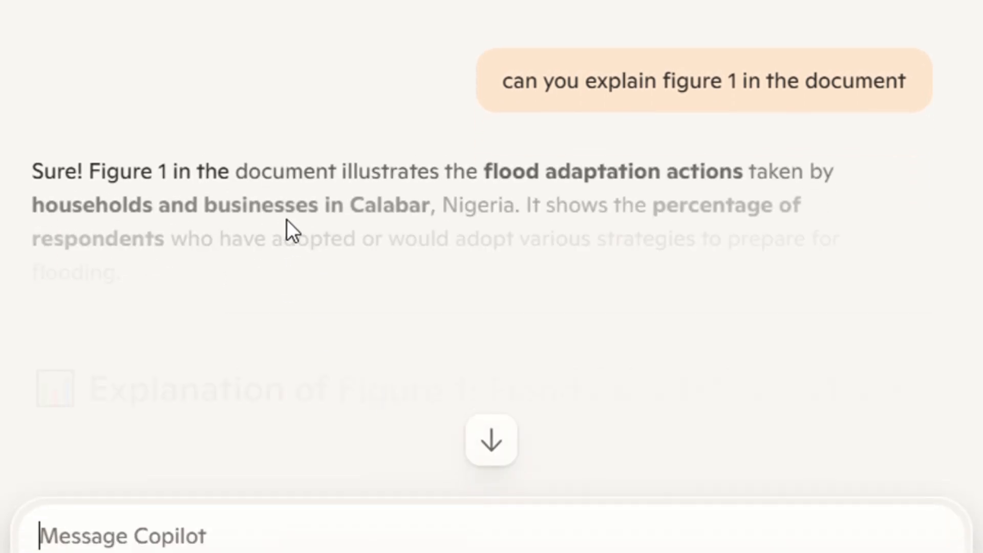
- Scroll through the Figure 1 answer, past the Calabar adaptation actions table to Key Insights
{"action": "scroll", "scroll_direction": "down", "scroll_amount": 3}
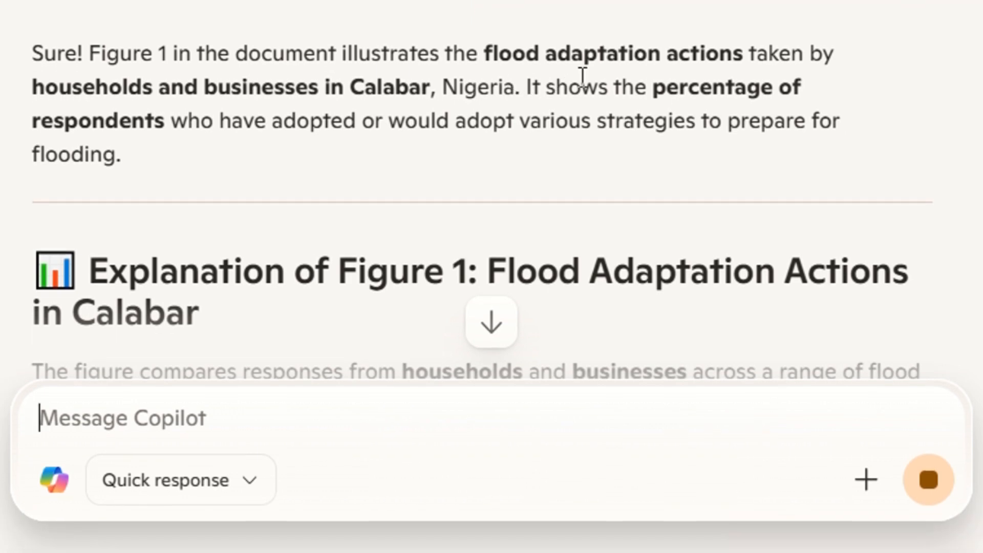
{"action": "scroll", "scroll_direction": "down", "scroll_amount": 3}
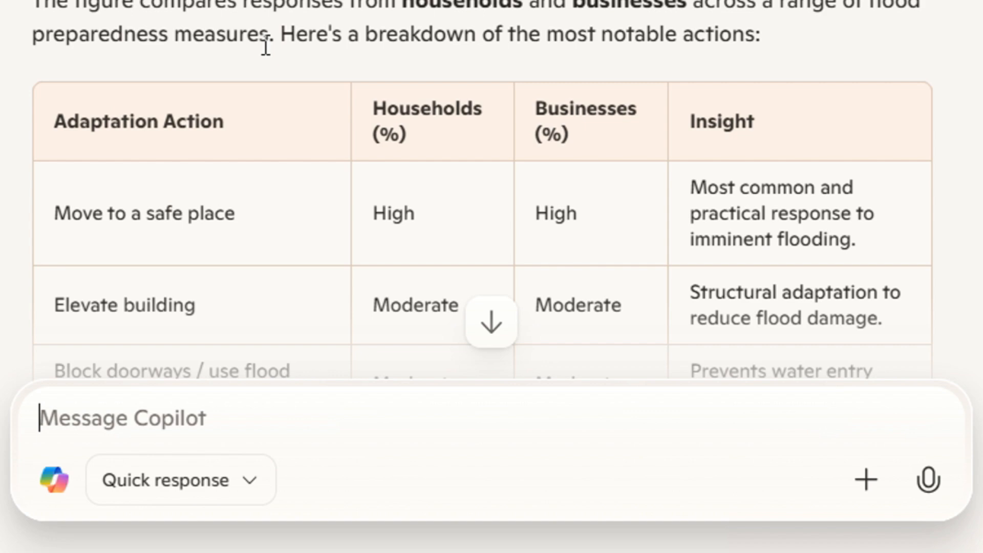
{"action": "scroll", "scroll_direction": "down", "scroll_amount": 3}
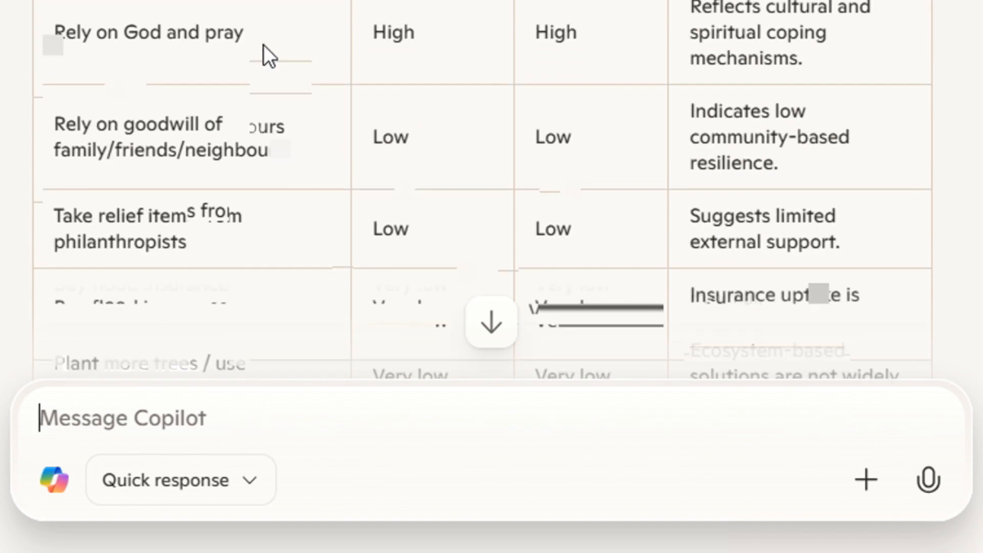
{"action": "scroll", "scroll_direction": "down", "scroll_amount": 3}
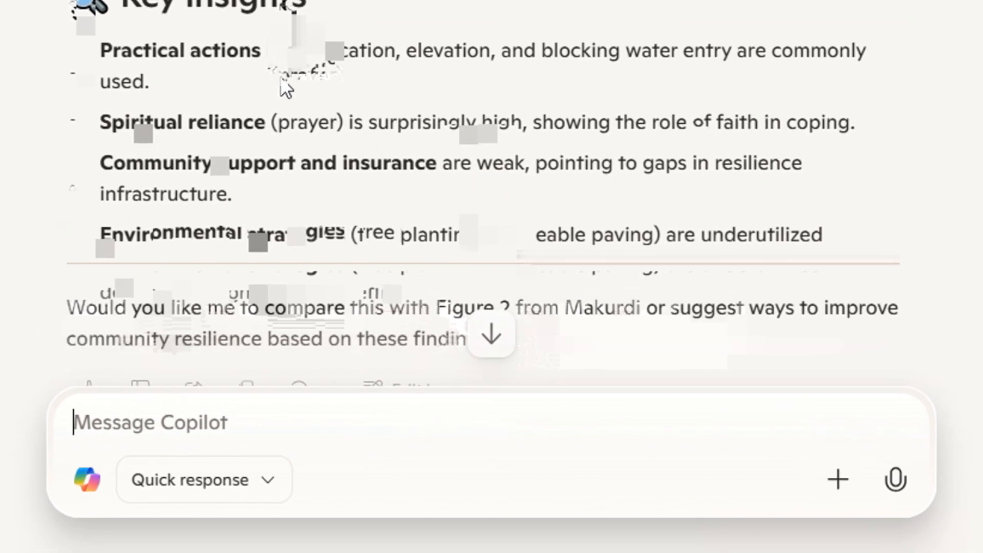
{"action": "scroll", "scroll_direction": "down", "scroll_amount": 3}
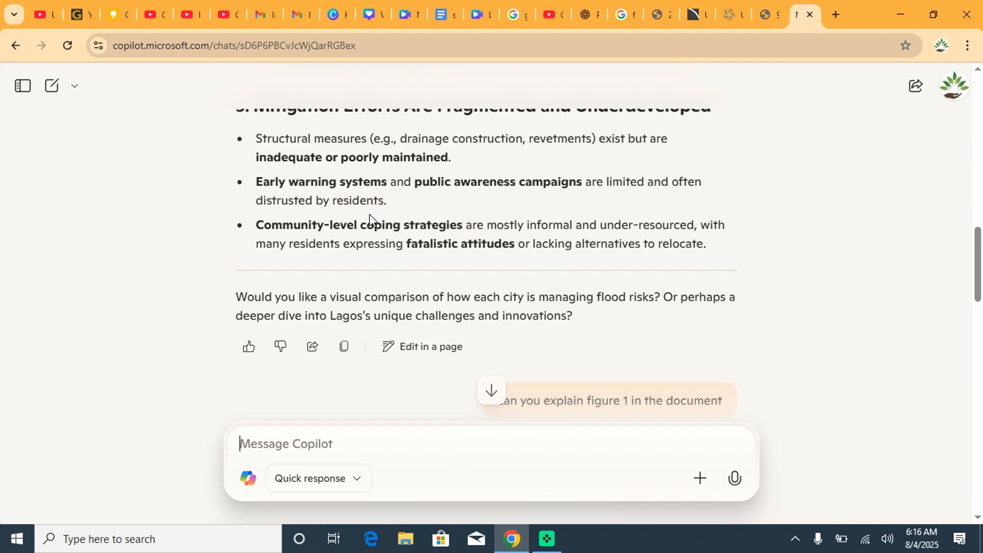
{"action": "mouse_move", "coordinate": [340, 245]}
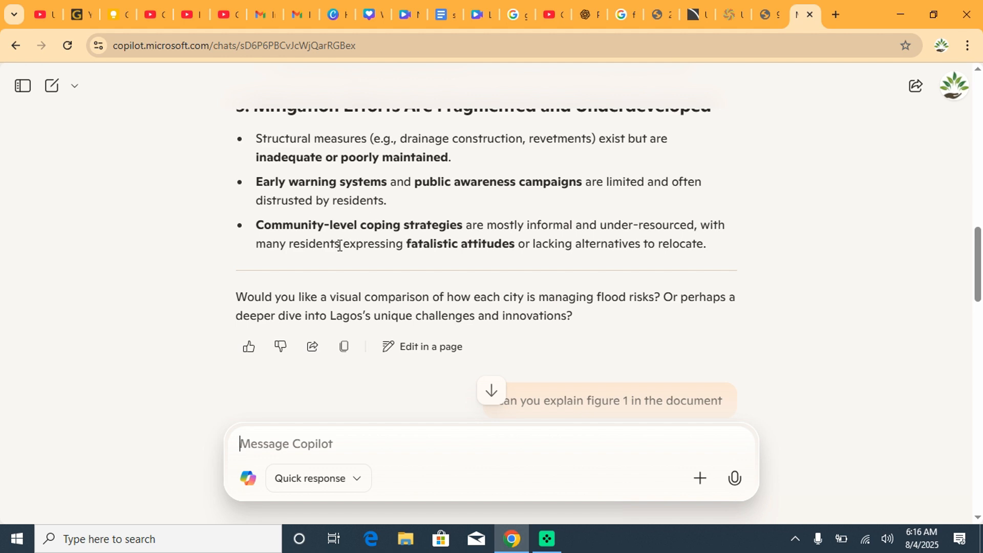
{"action": "scroll", "scroll_direction": "down", "scroll_amount": 3}
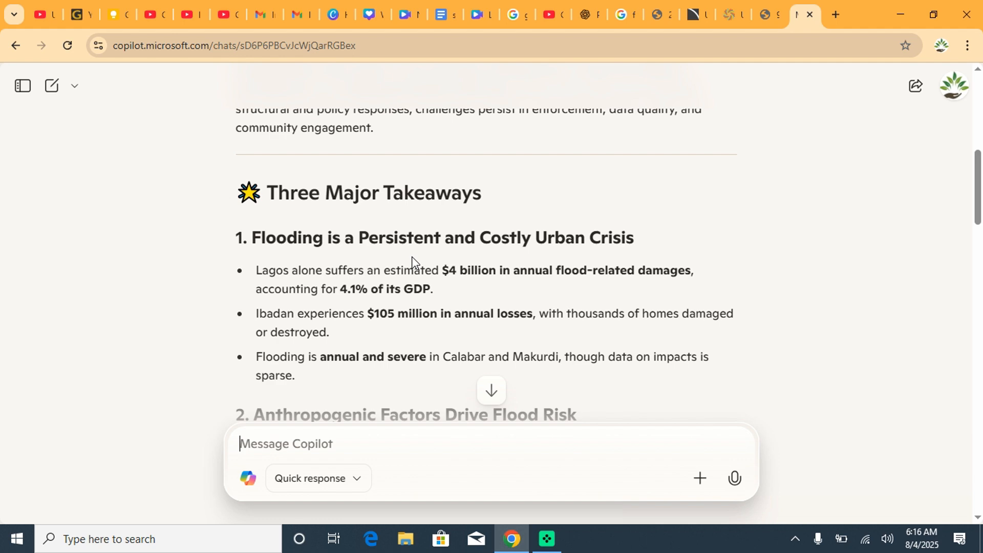